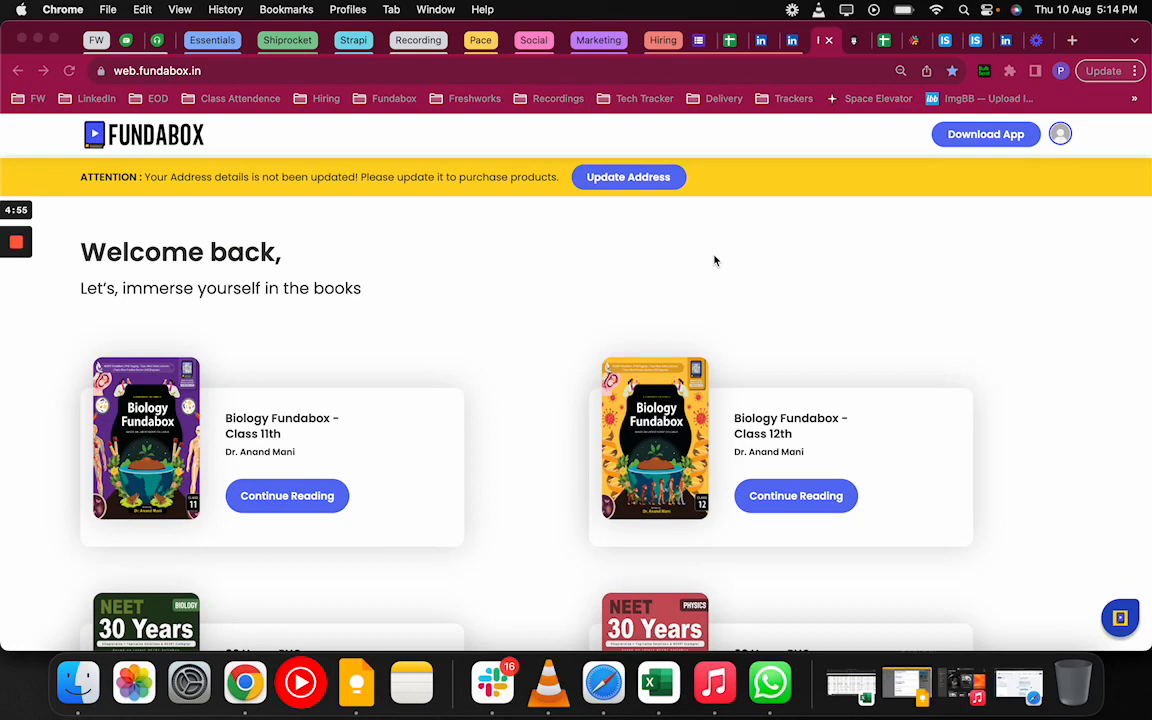
mouse_move(547, 318)
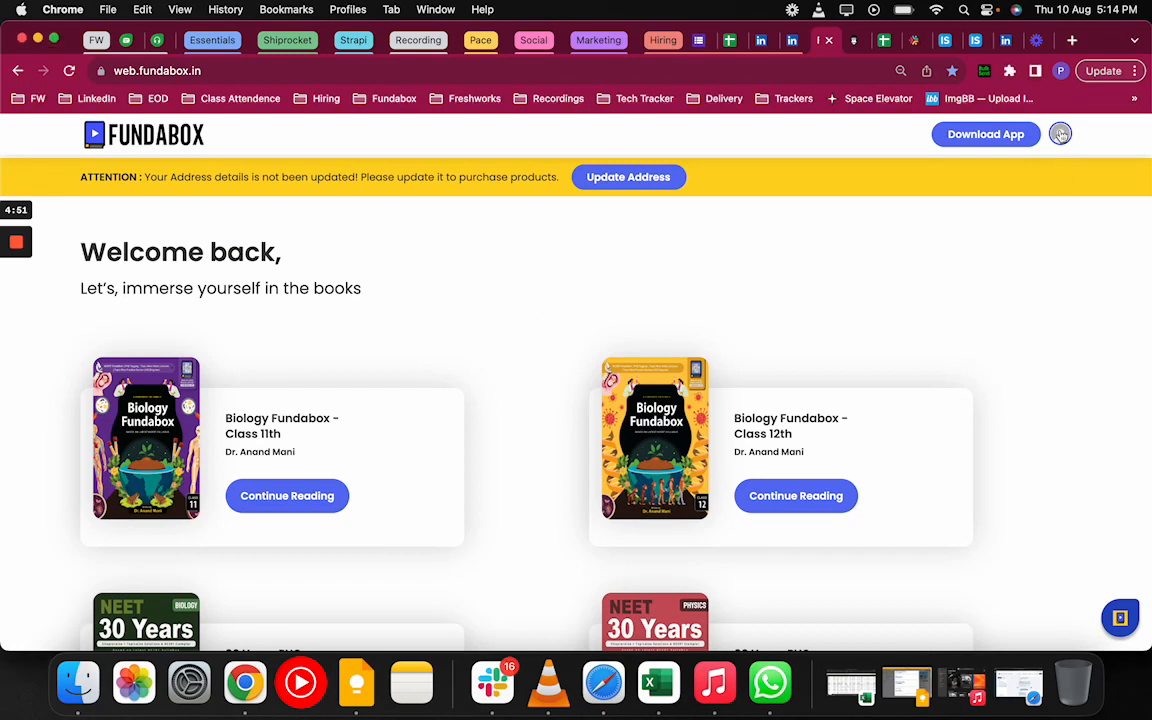
Step: Open the account dropdown from the top-right avatar, showing Profile and Logout
click(1060, 134)
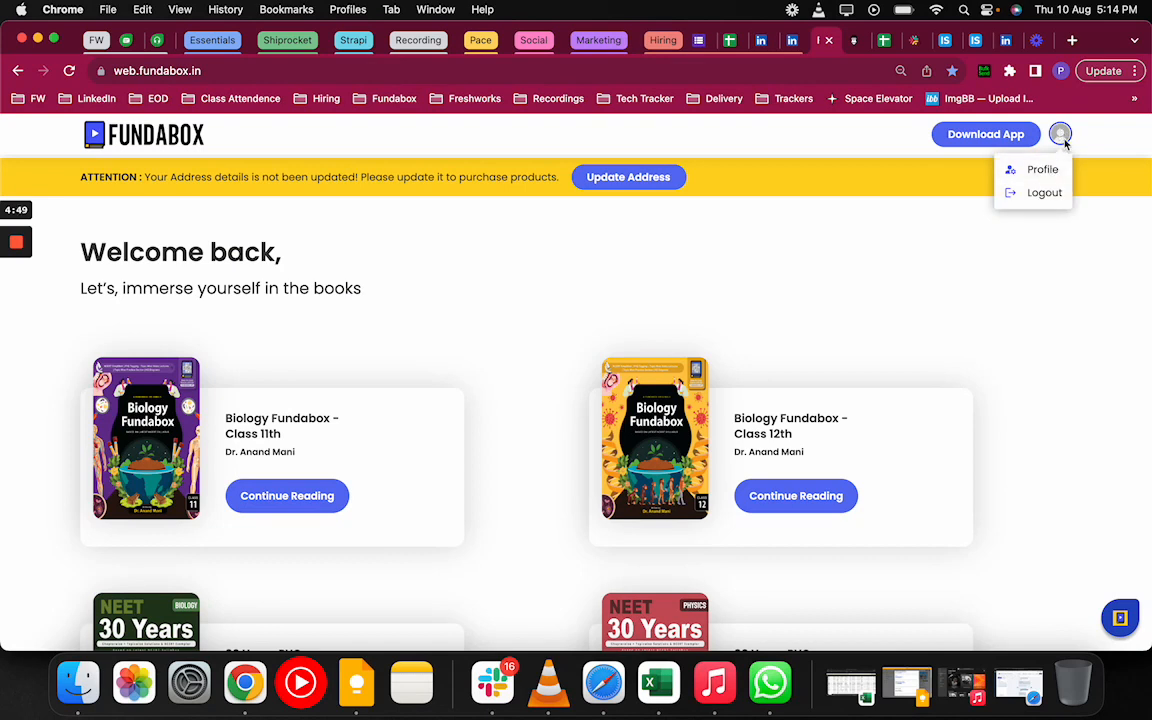
click(730, 262)
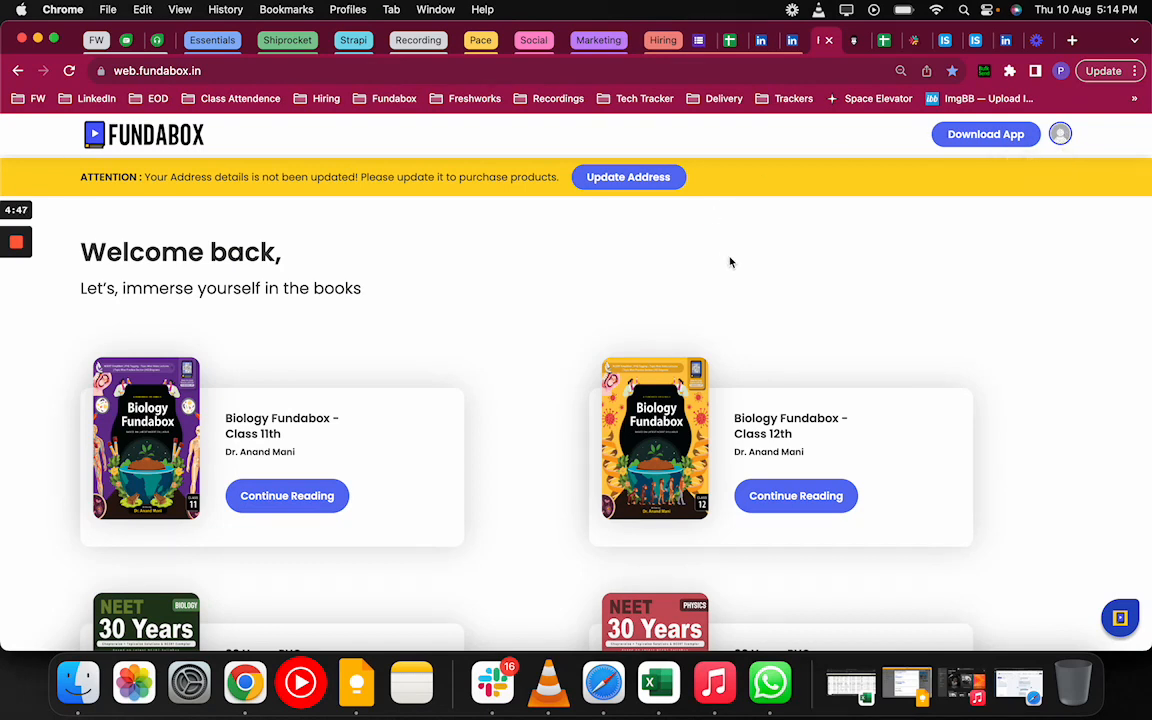
mouse_move(550, 290)
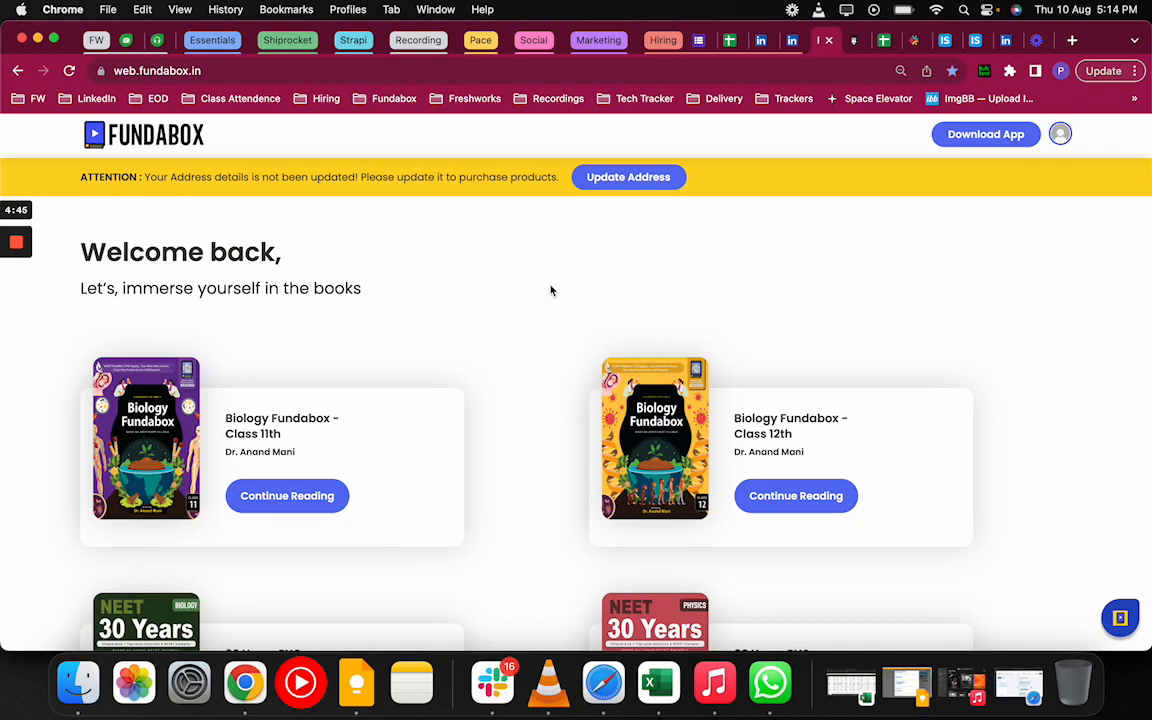
mouse_move(476, 214)
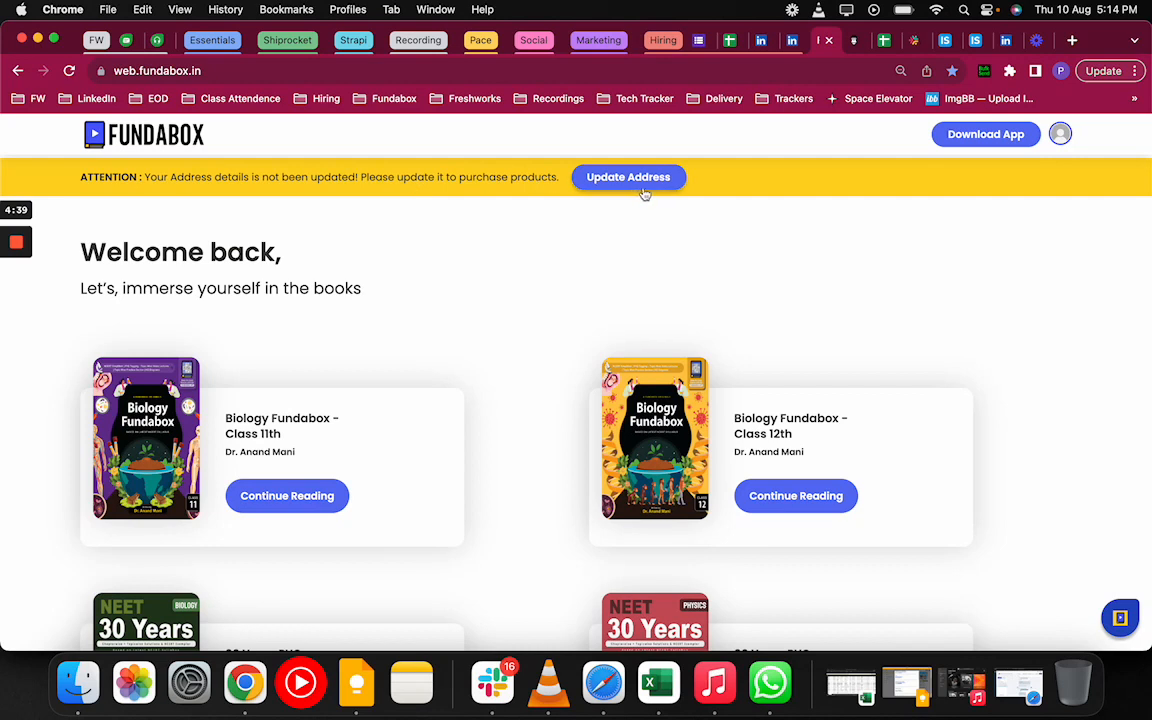
mouse_move(995, 168)
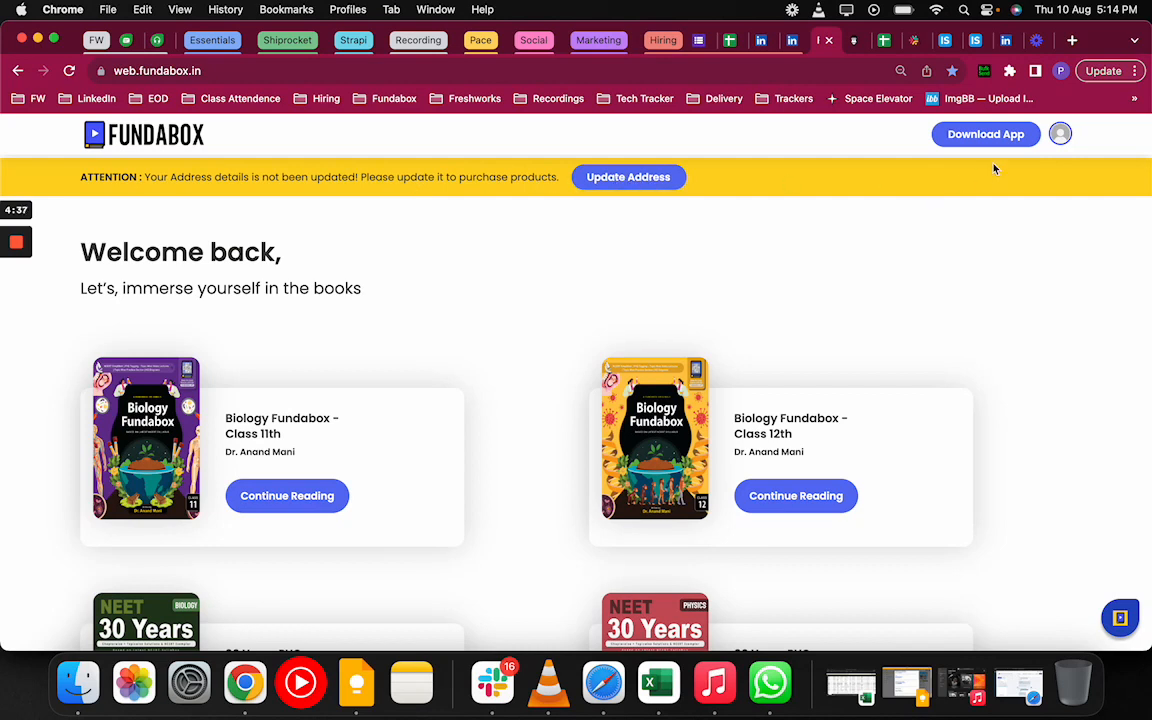
click(1059, 133)
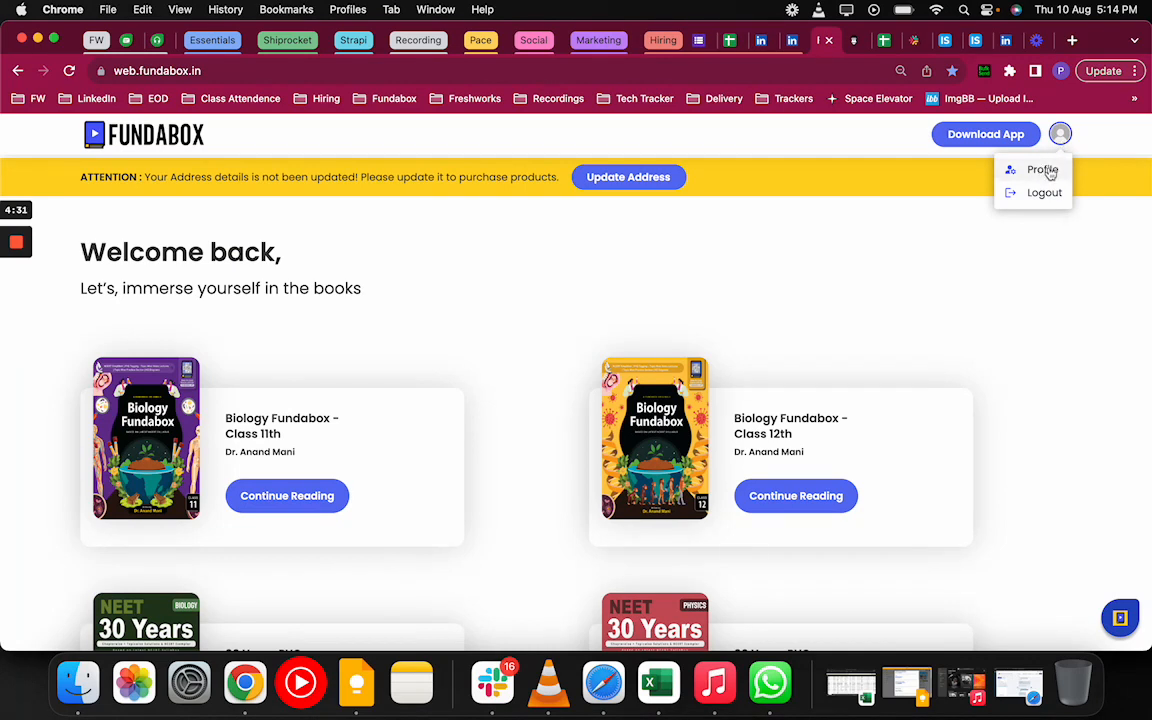
Step: Open the user profile page and select NEET as the exam category
click(1042, 169)
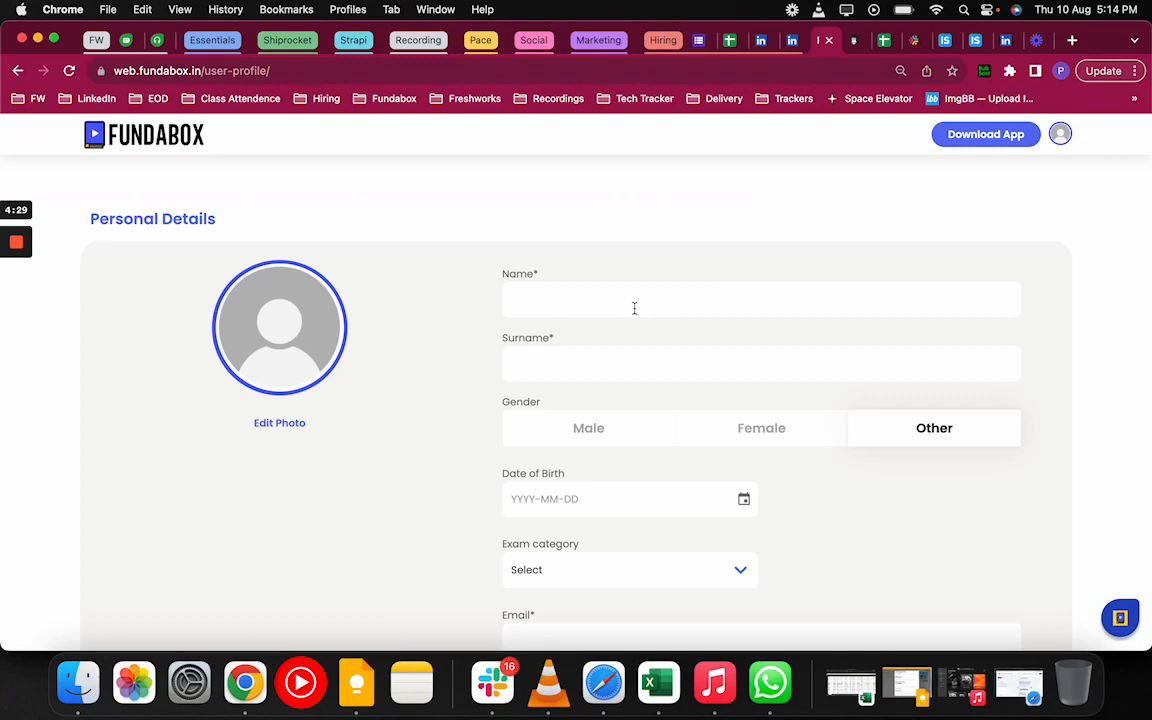
scroll(down, 3)
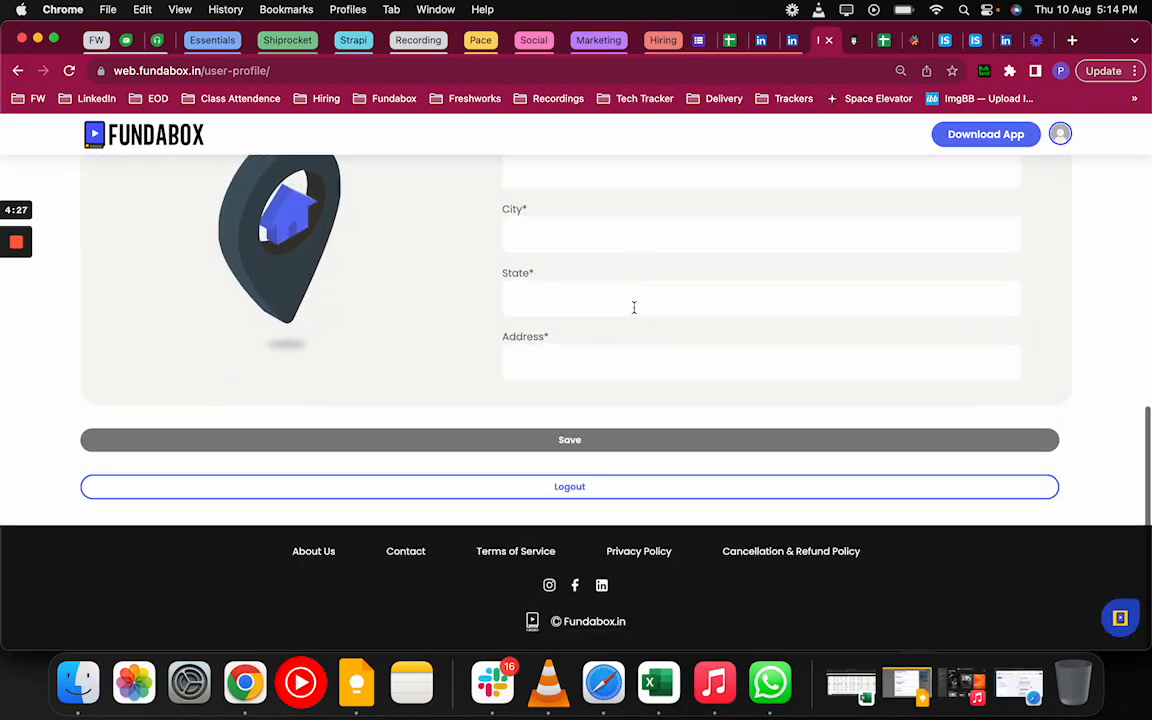
scroll(up, 3)
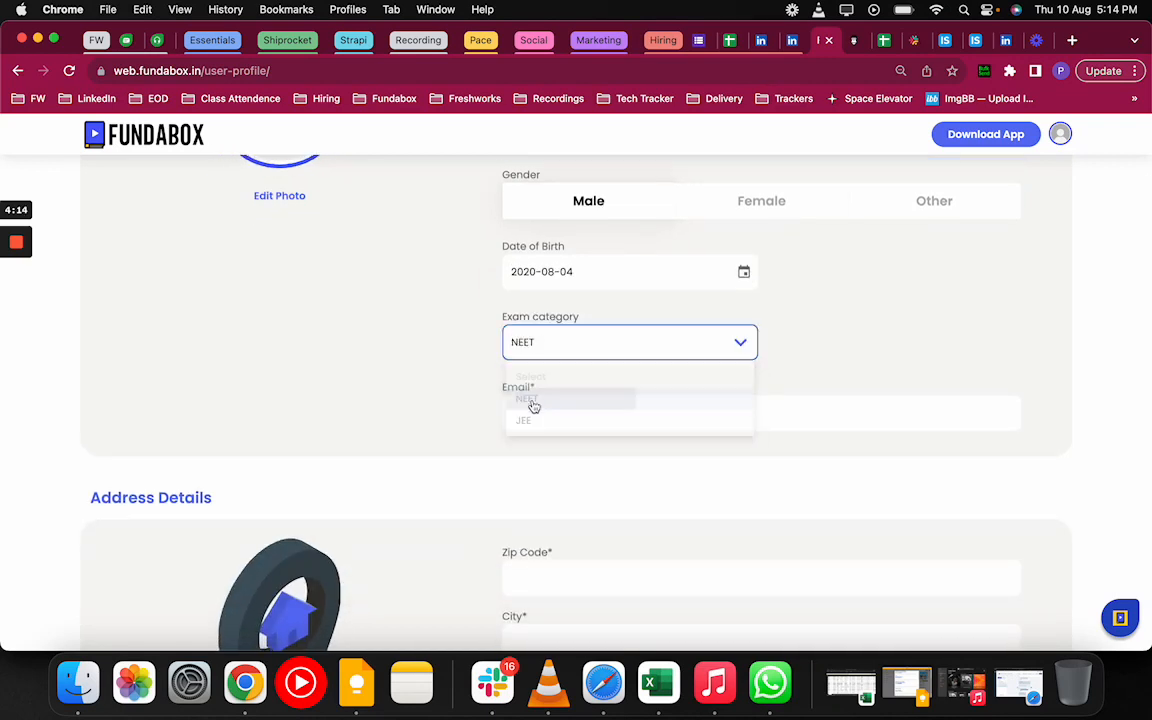
click(760, 304)
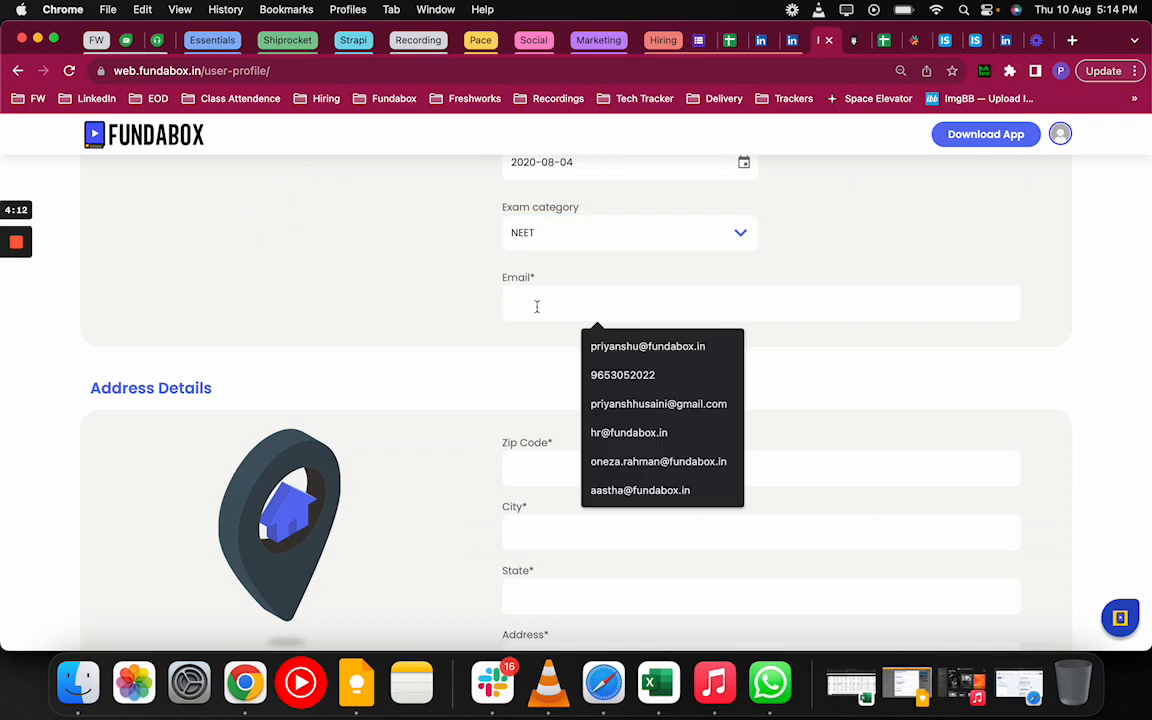
scroll(down, 3)
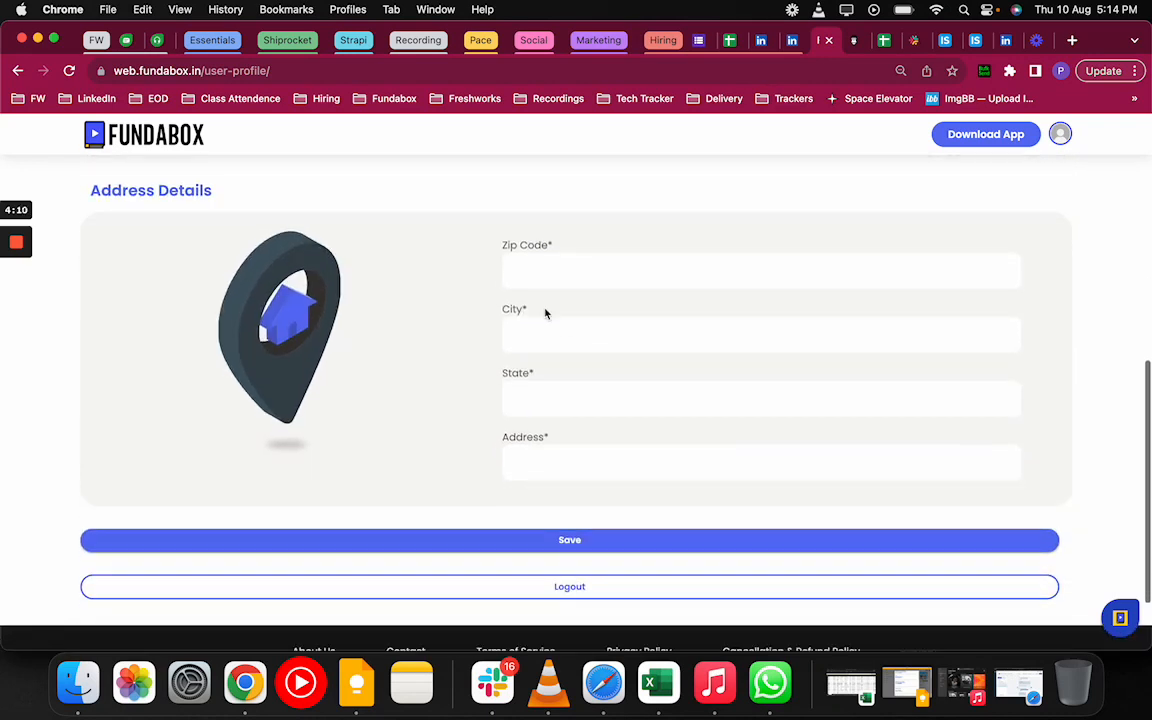
Step: Enter zip code 110 and use the 110041 suggestion to fill city, state and address
text(110)
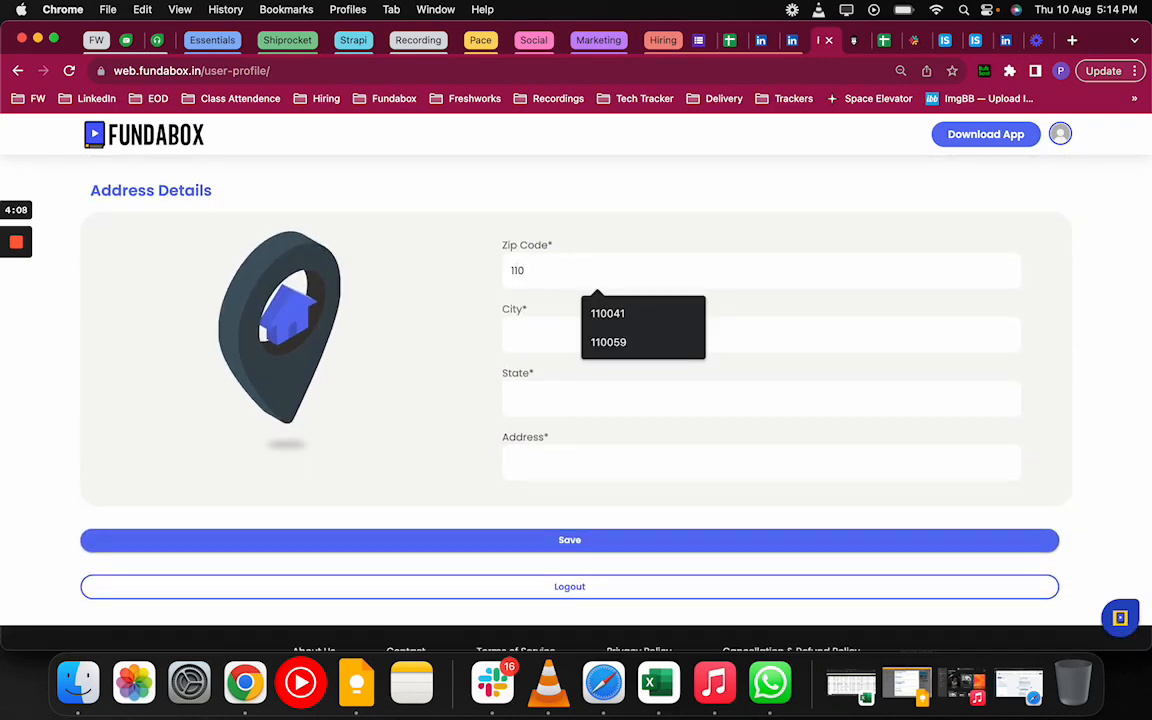
click(607, 313)
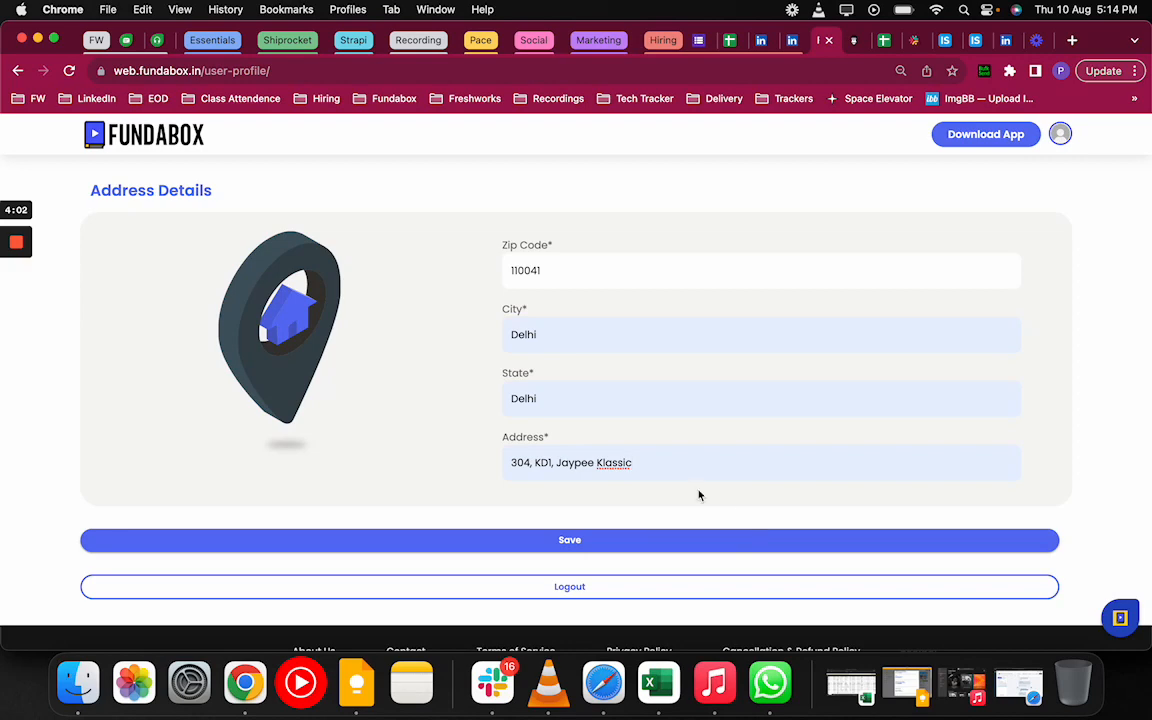
scroll(up, 3)
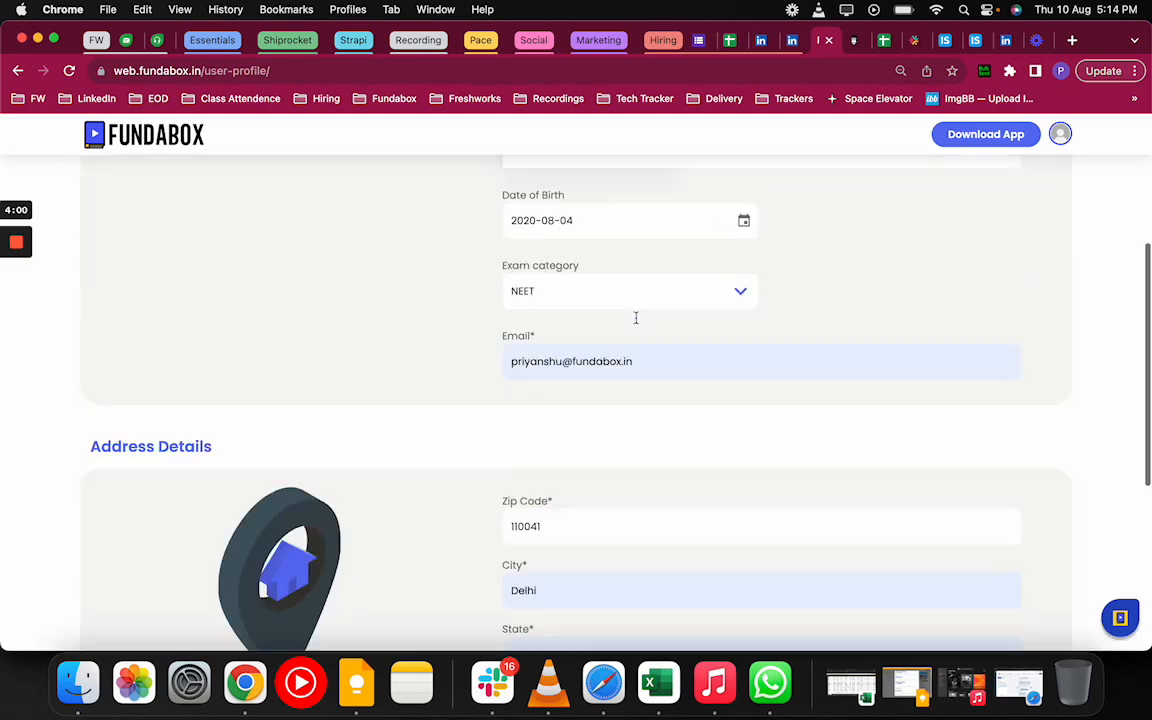
scroll(down, 3)
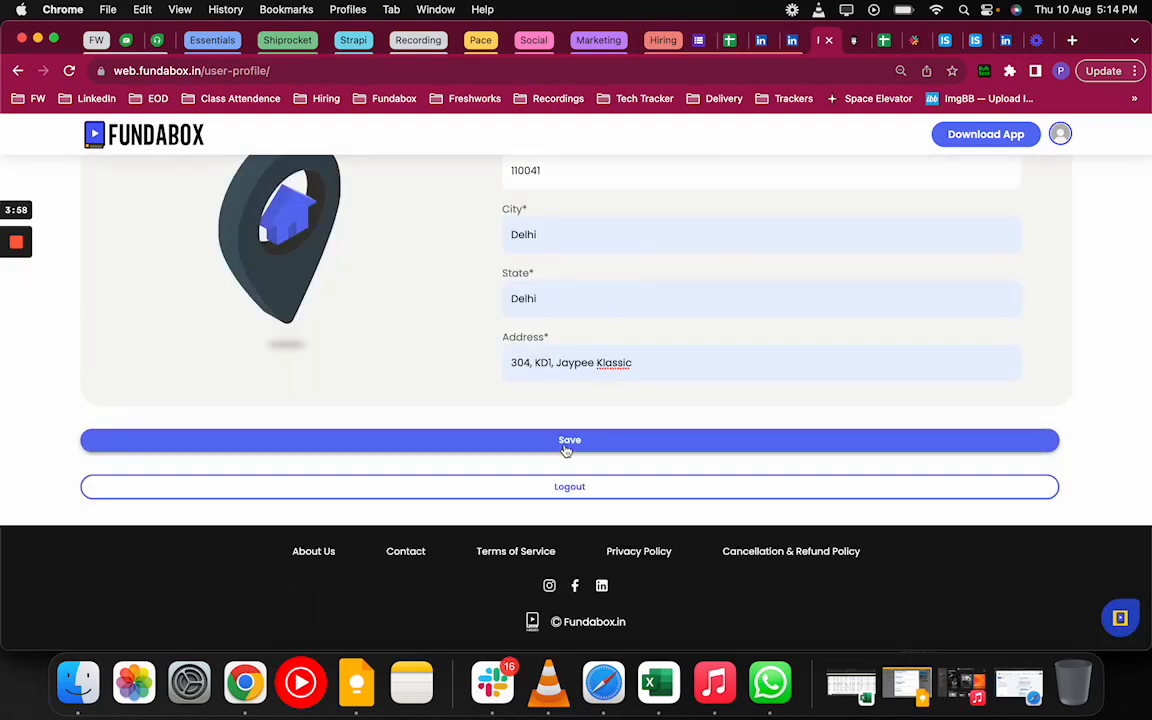
Step: Save the profile, get the 'User Profile Updated' confirmation, then review the details
click(569, 440)
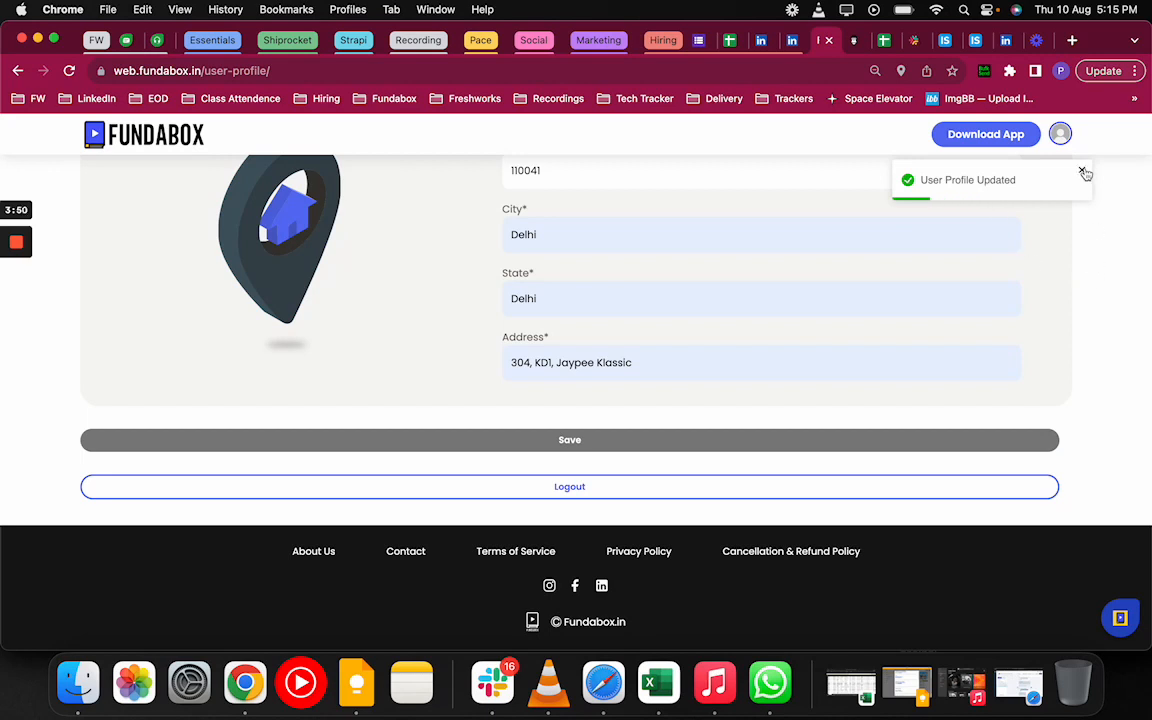
scroll(up, 3)
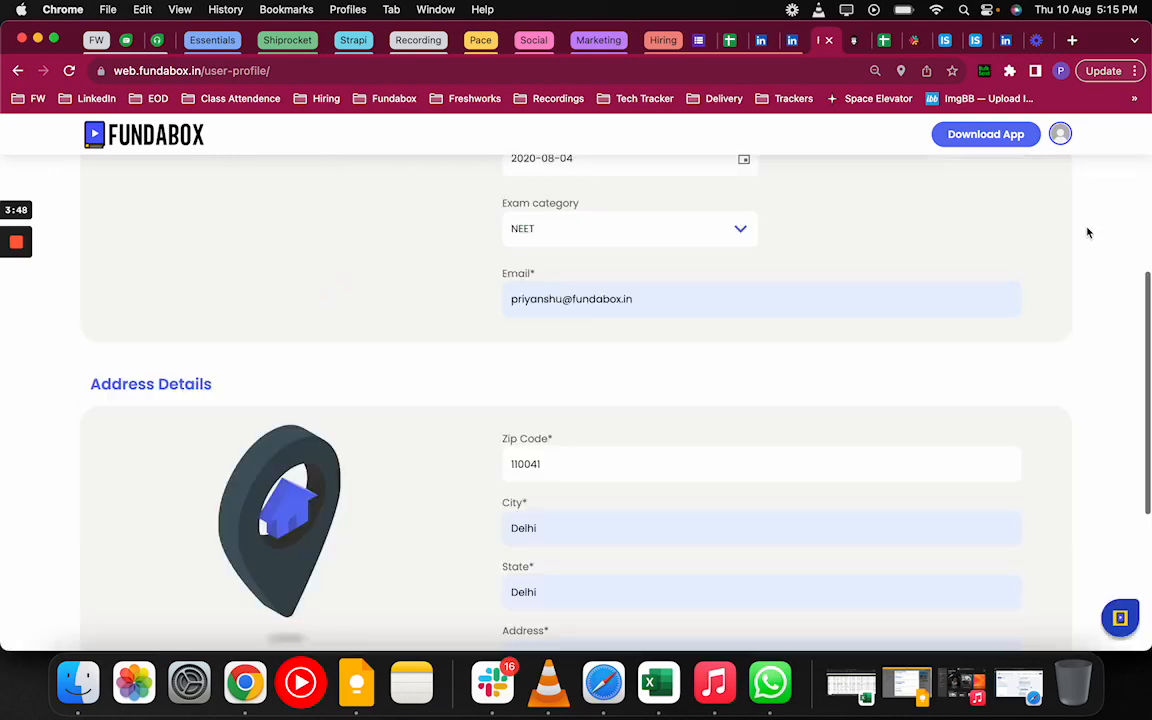
scroll(up, 3)
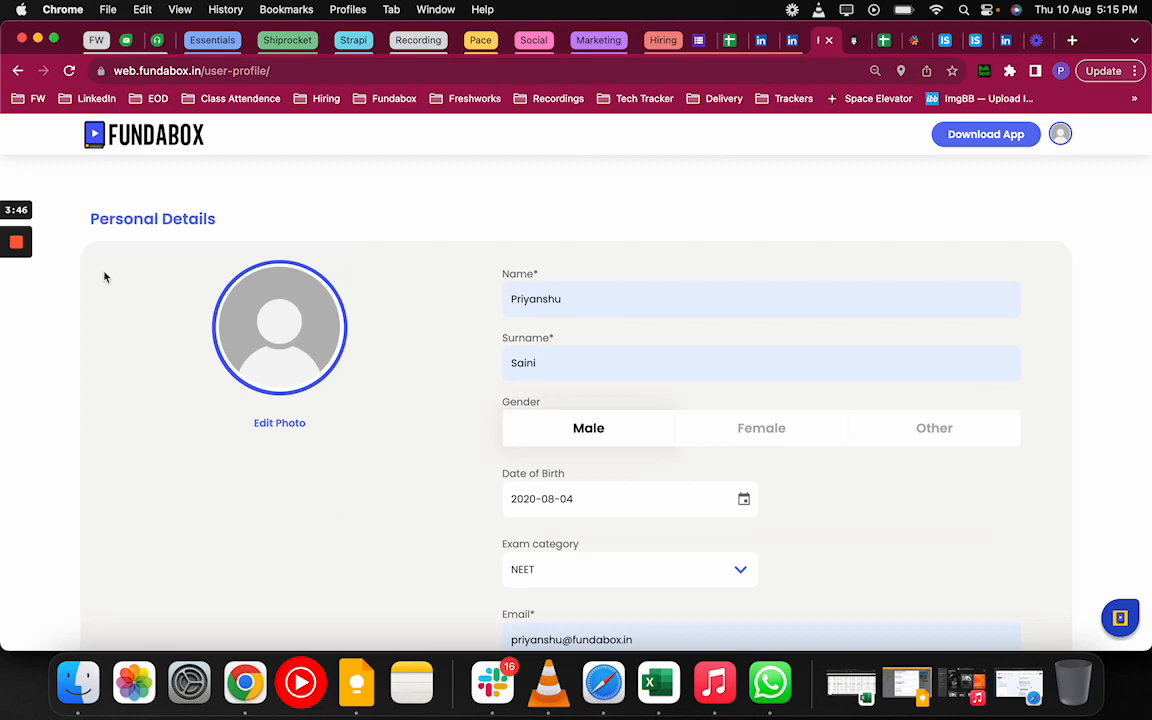